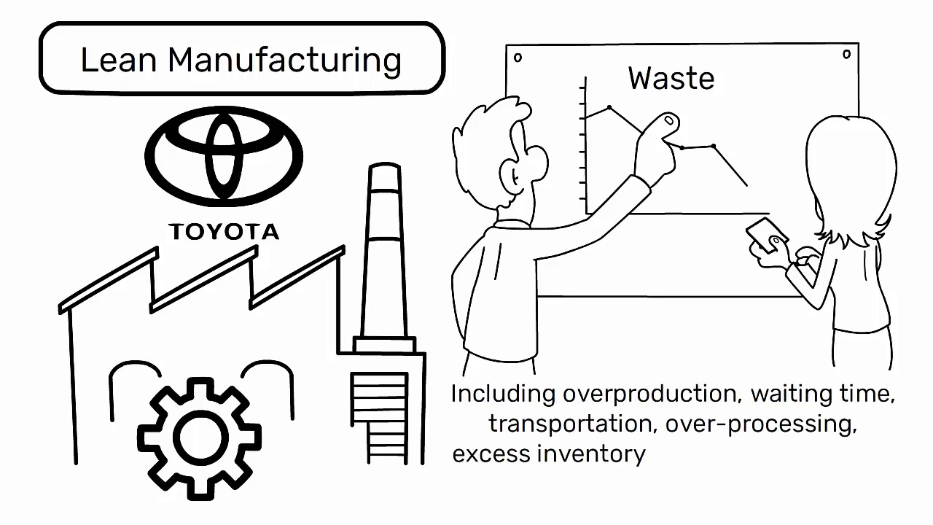
type("unnecessary motion, and defe")
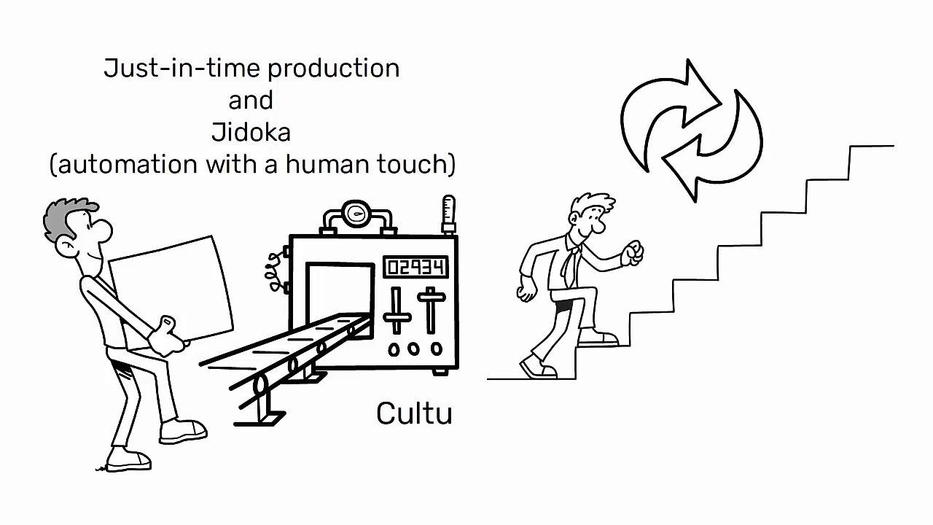
type("Culture of continuous improvement (kaiz")
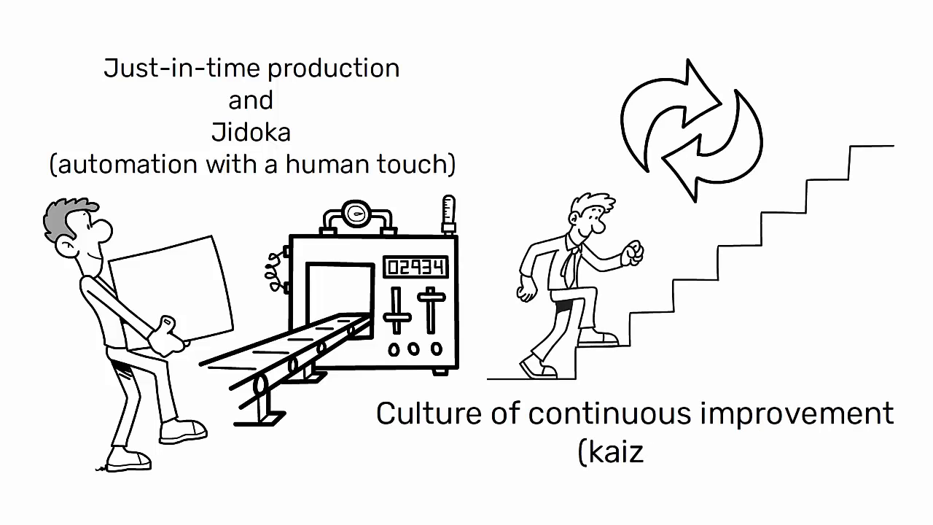